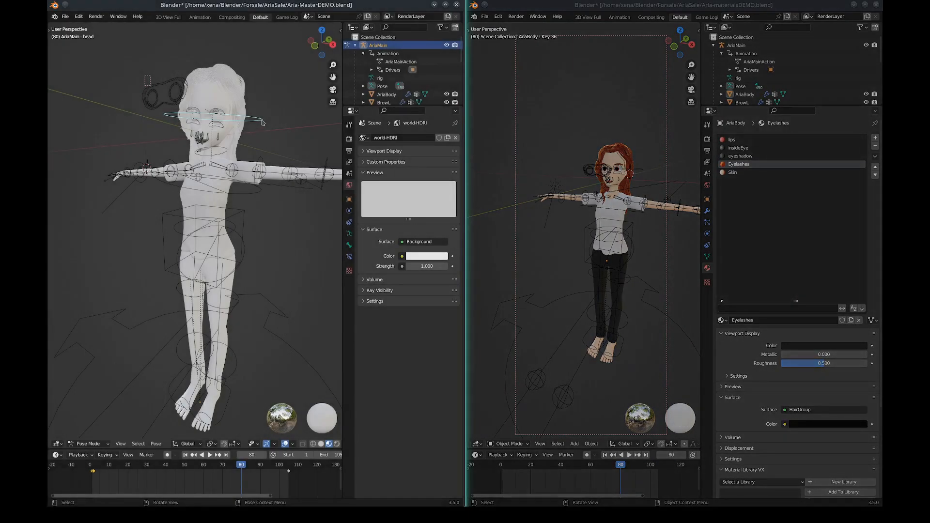
# Step: Append the AriaBody materials from Aria-materialsDEMO.blend via the File menu
pyautogui.click(328, 27)
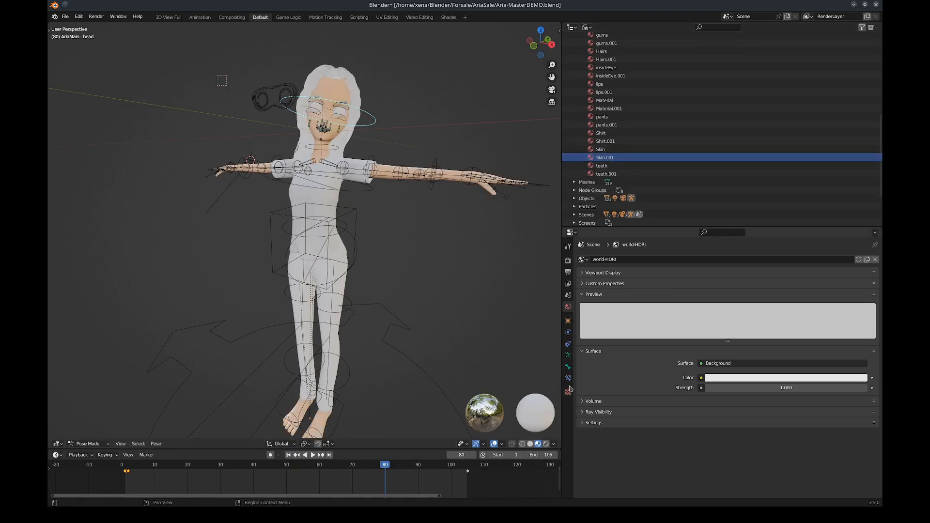
# Step: In the Shading workspace, view the insideEye and next AriaBody material slots' node trees
pyautogui.click(447, 16)
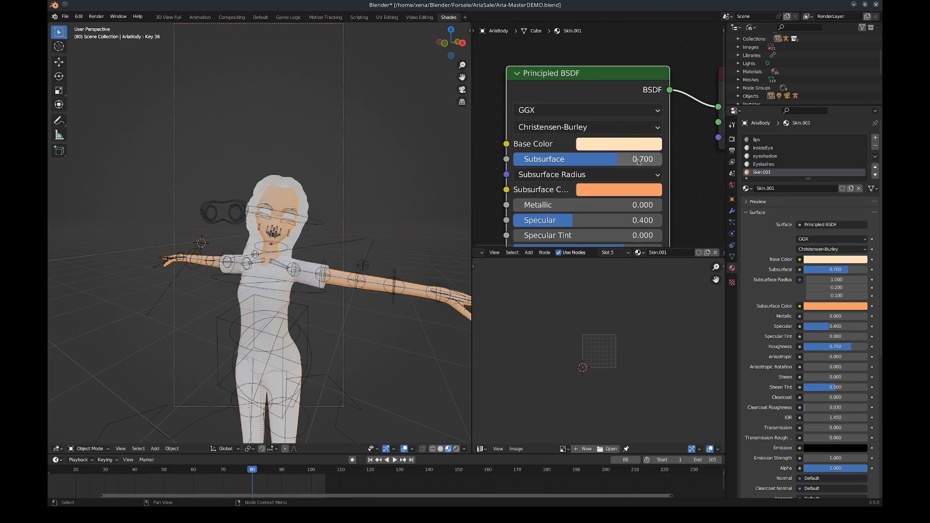
pyautogui.click(765, 147)
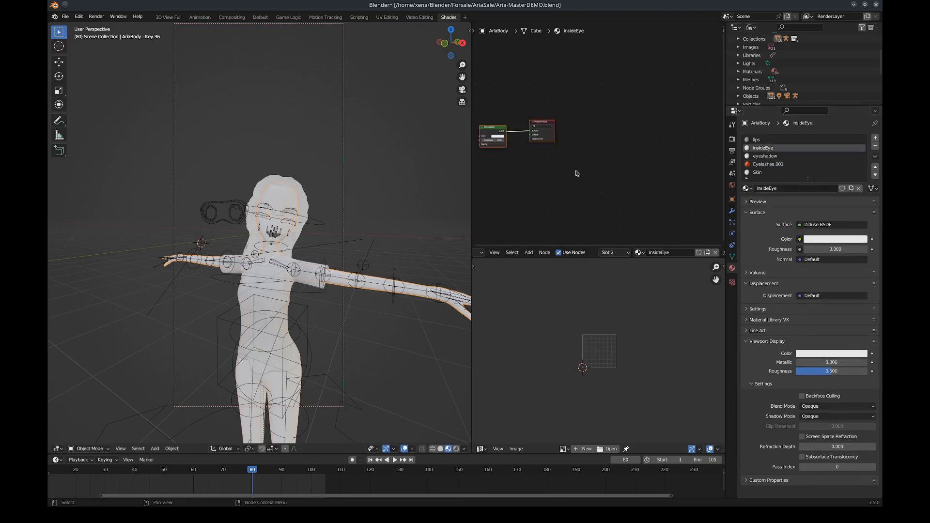
pyautogui.click(765, 163)
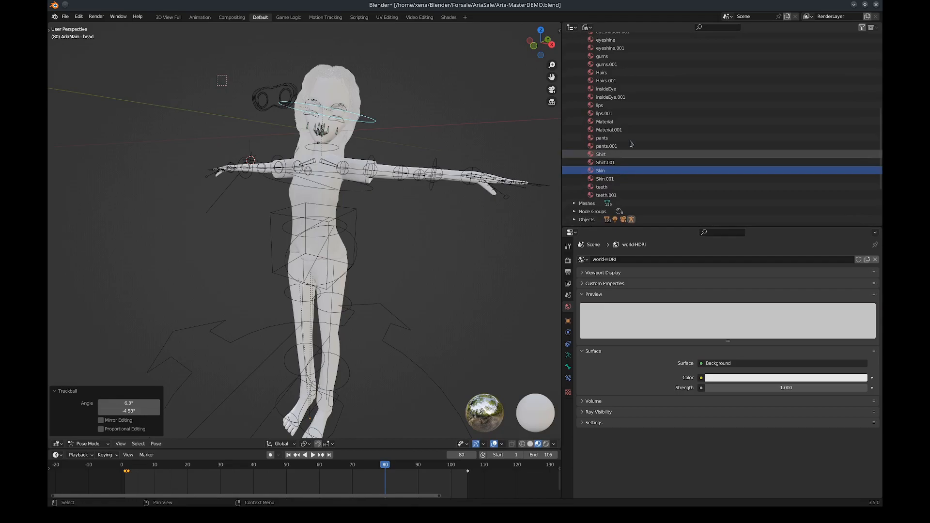
# Step: Return to the Default workspace to work with the Material Transfer add-on
pyautogui.click(78, 16)
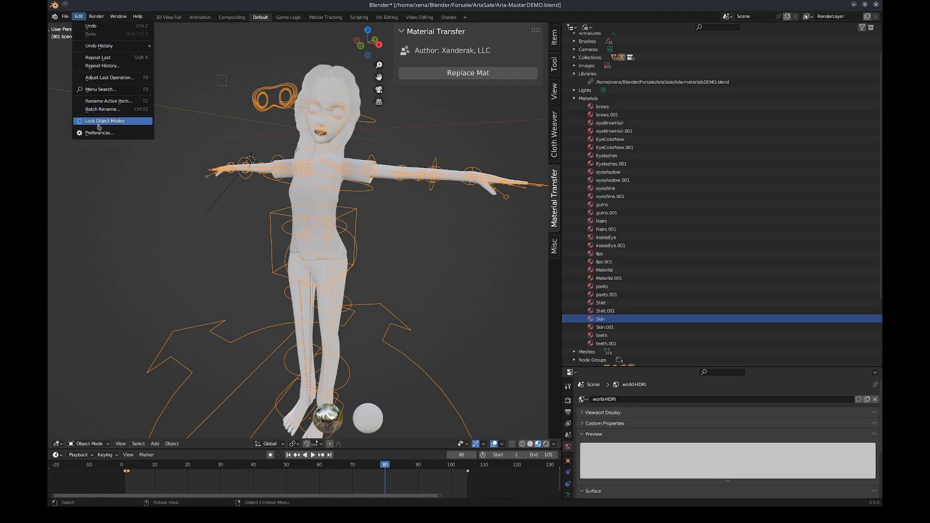
pyautogui.click(100, 132)
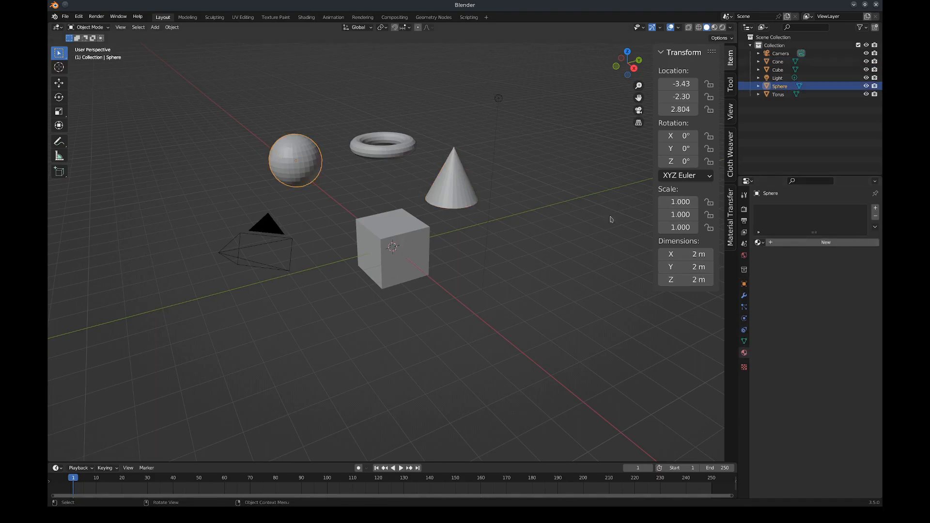
# Step: Show the sphere's matA material settings and expand its Viewport Display panel
pyautogui.click(825, 242)
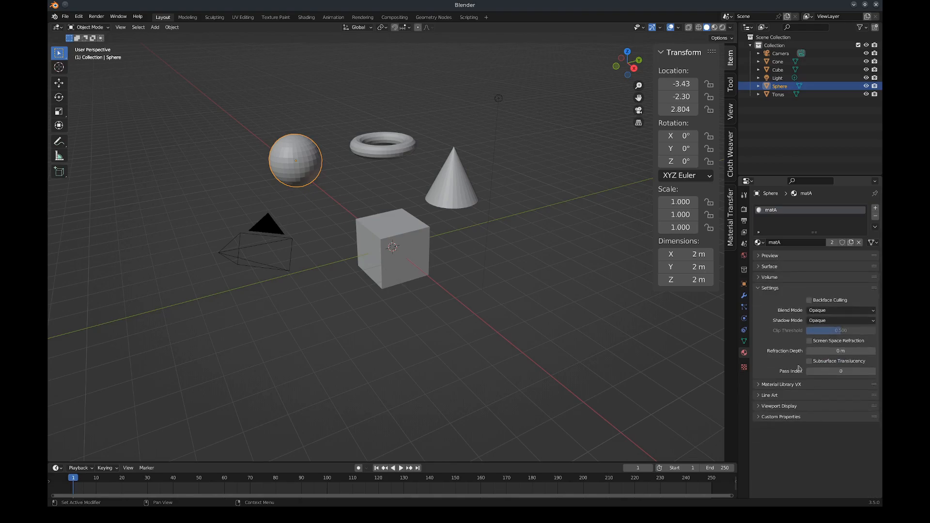
pyautogui.click(778, 406)
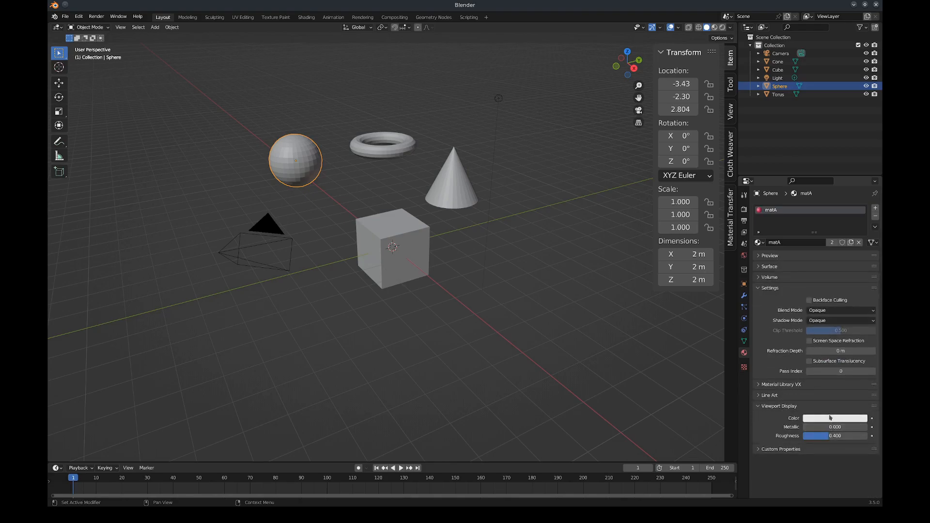